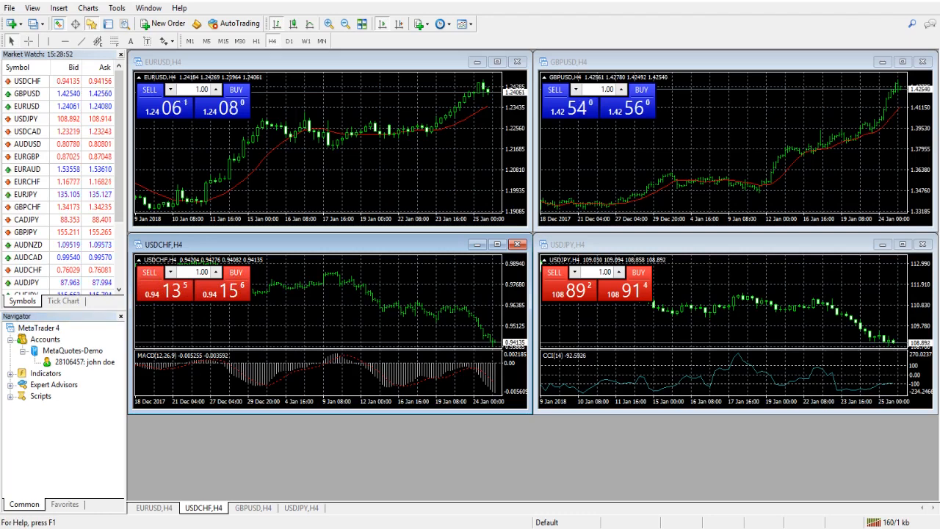
- Close all chart windows and side panels, then bring up the View menu
left_click(517, 62)
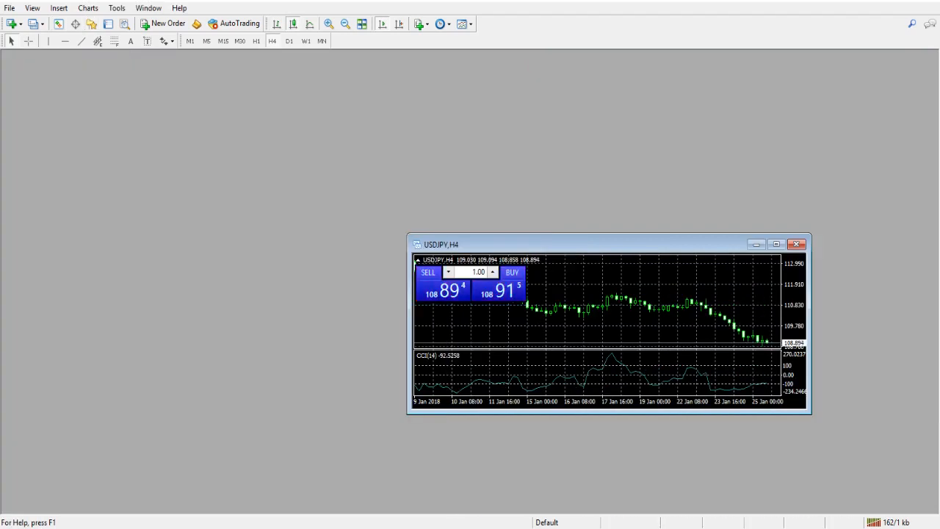
left_click(31, 8)
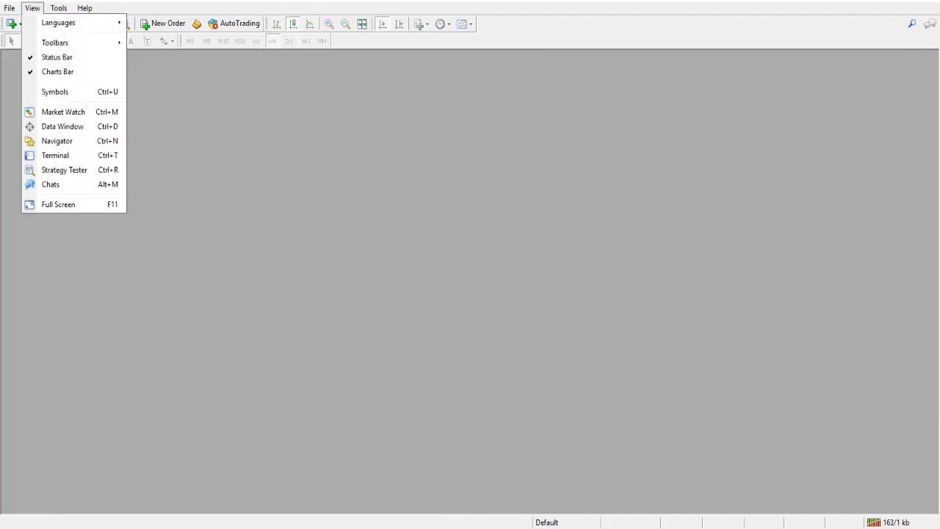
- Configure the Strategy Tester for Moving Average on EURUSD M15, dated 2017.01.01 to 2018.01.01
left_click(64, 169)
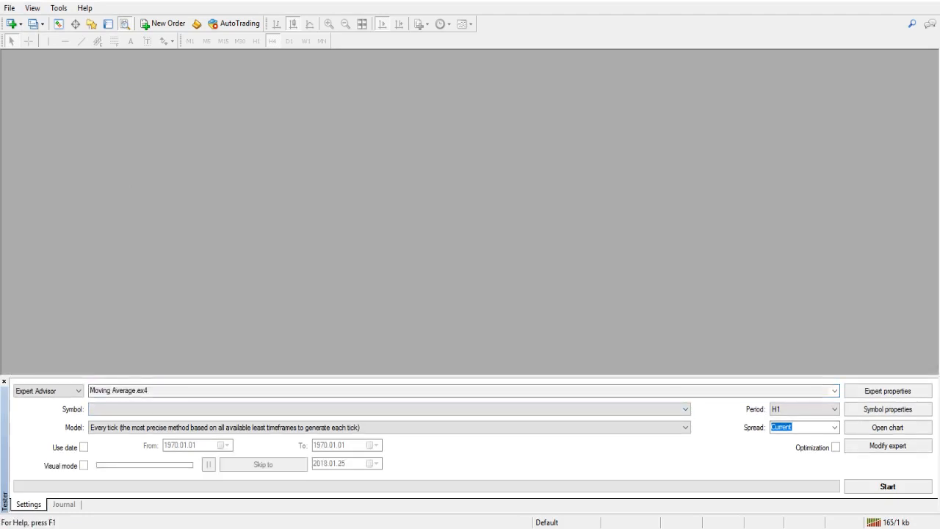
left_click(84, 447)
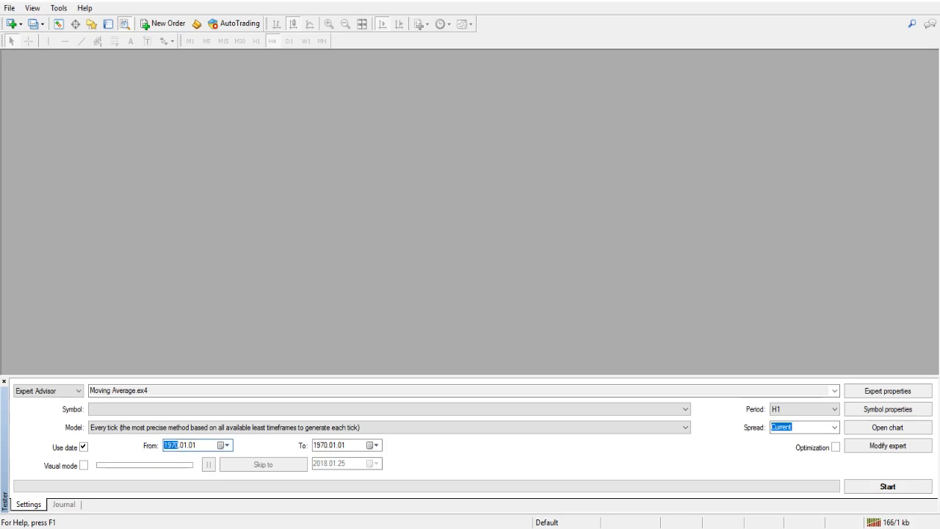
type("2017")
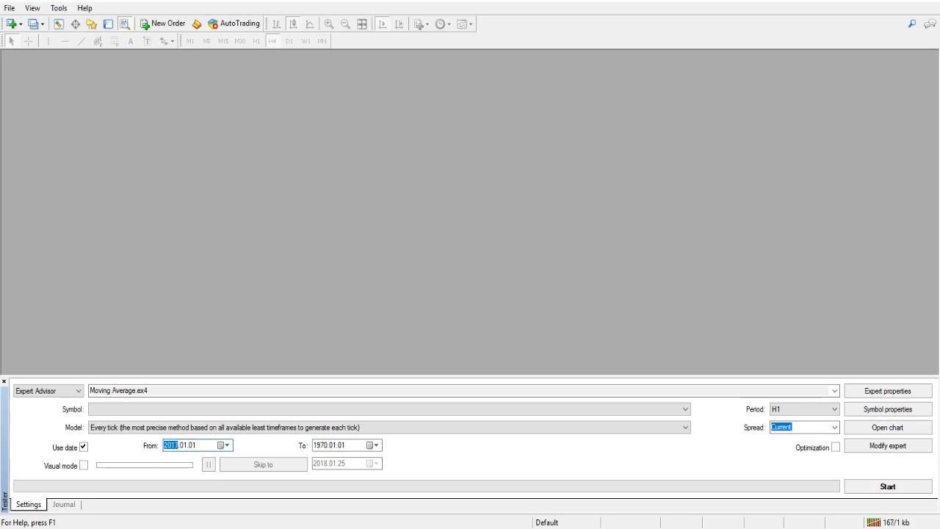
left_click(321, 445)
type("2018")
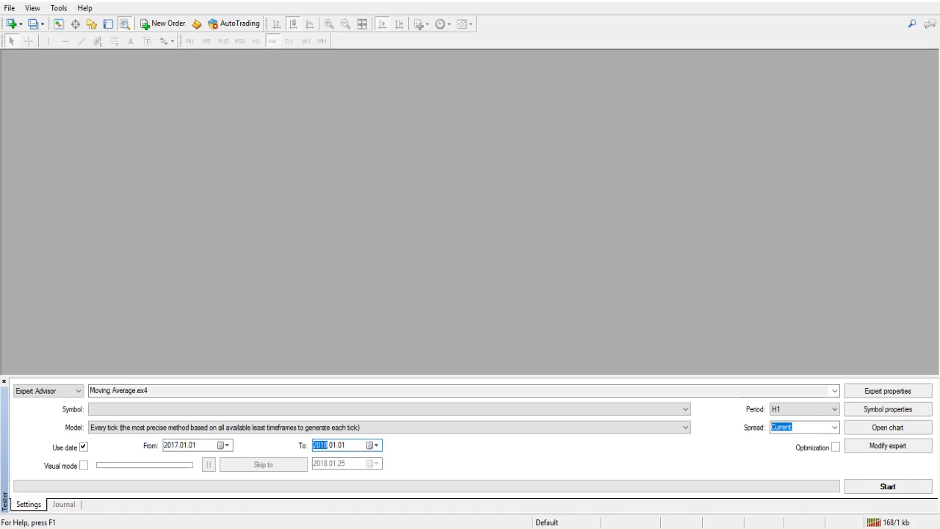
left_click(83, 446)
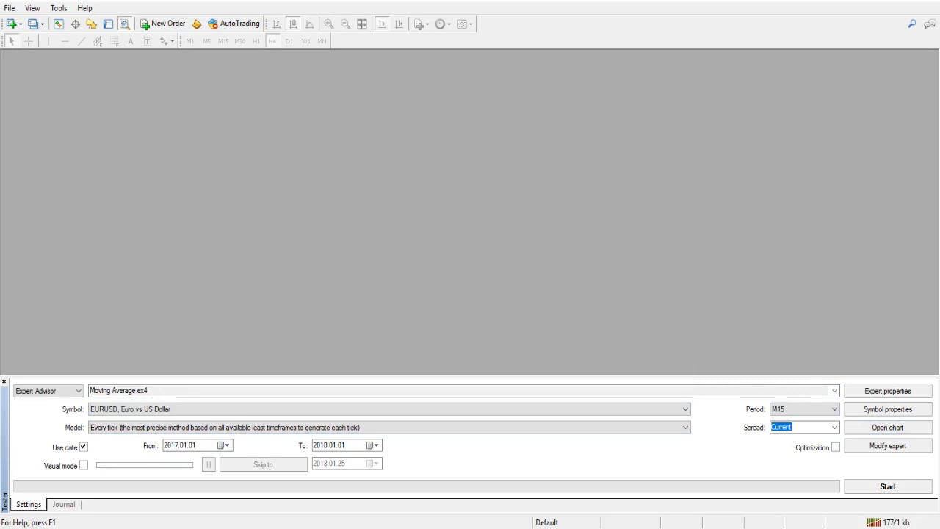
left_click(887, 485)
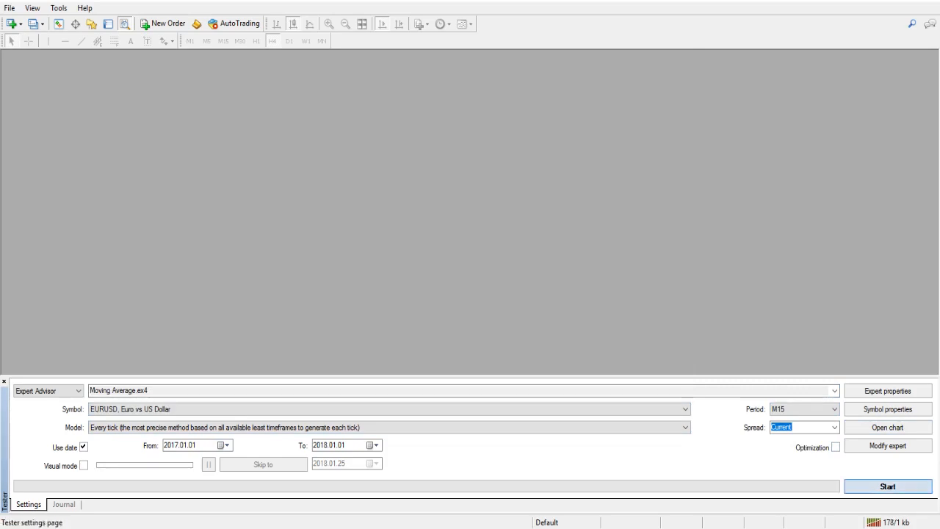
- Run the Moving Average EURUSD M15 backtest and view its Journal log
left_click(887, 486)
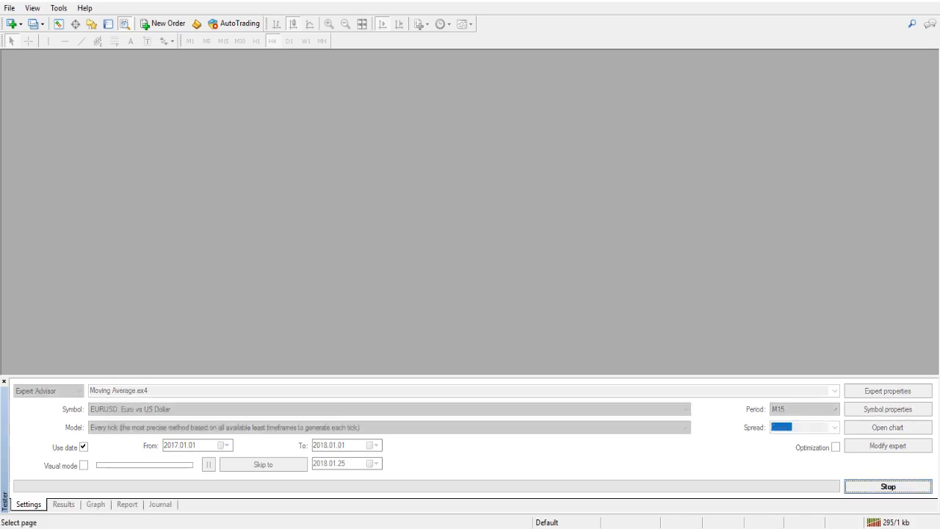
left_click(159, 504)
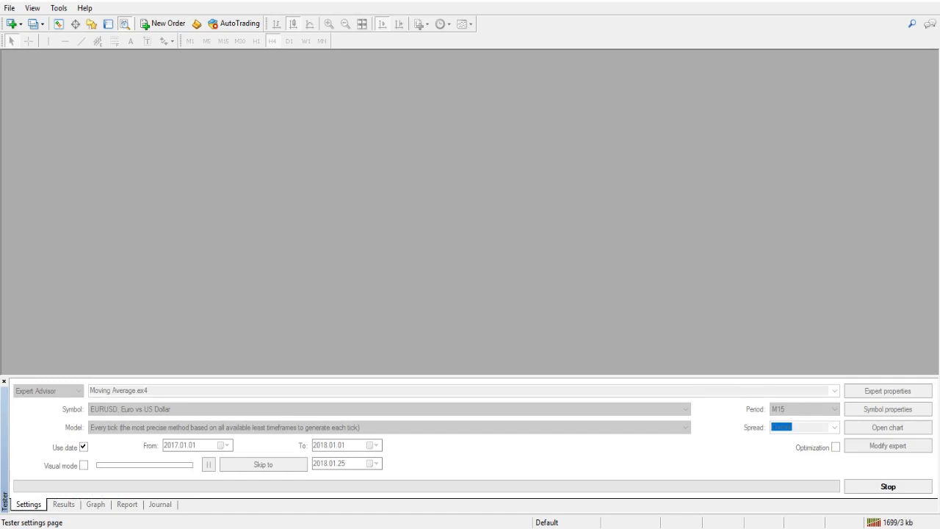
left_click(160, 504)
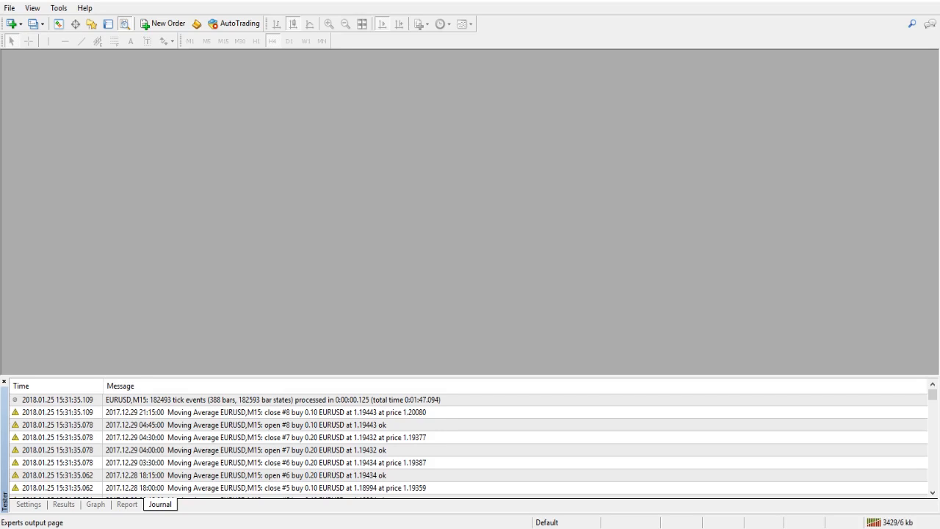
- Review the first run's Journal and return to the tester settings
left_click(28, 504)
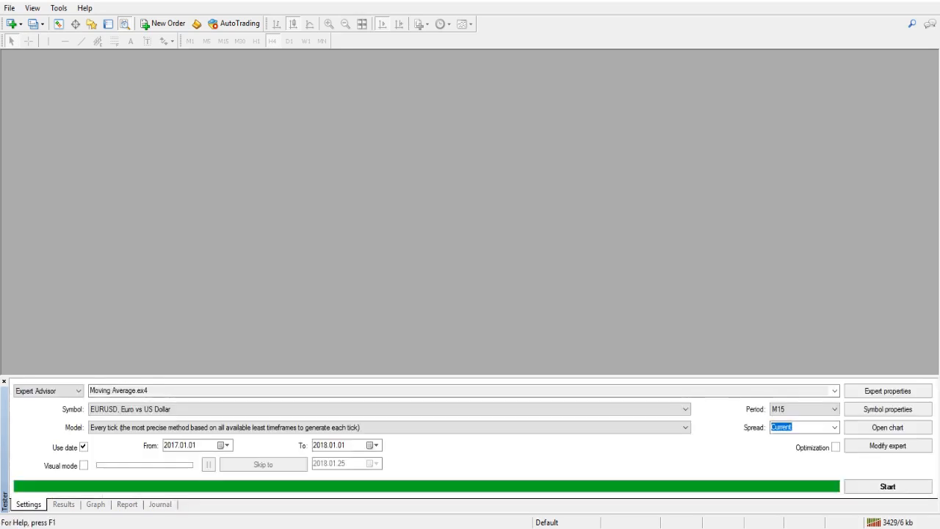
left_click(159, 504)
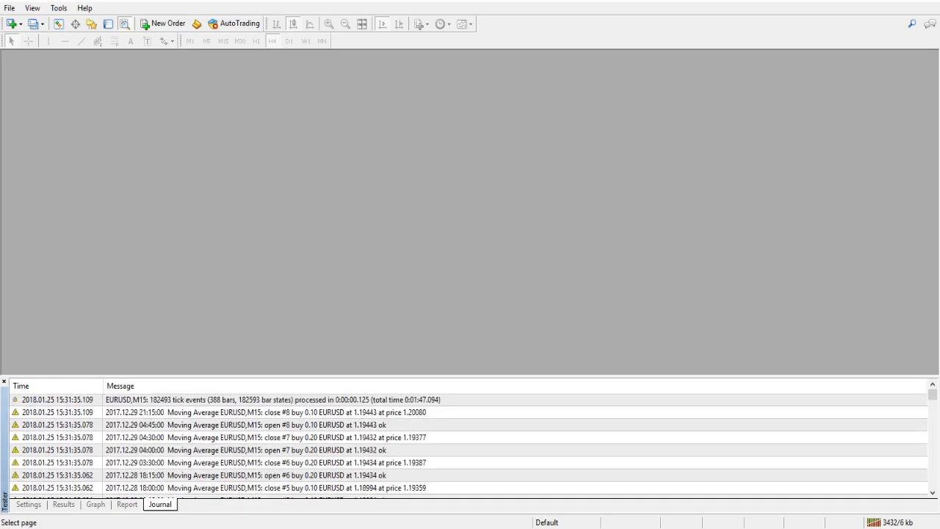
left_click(95, 504)
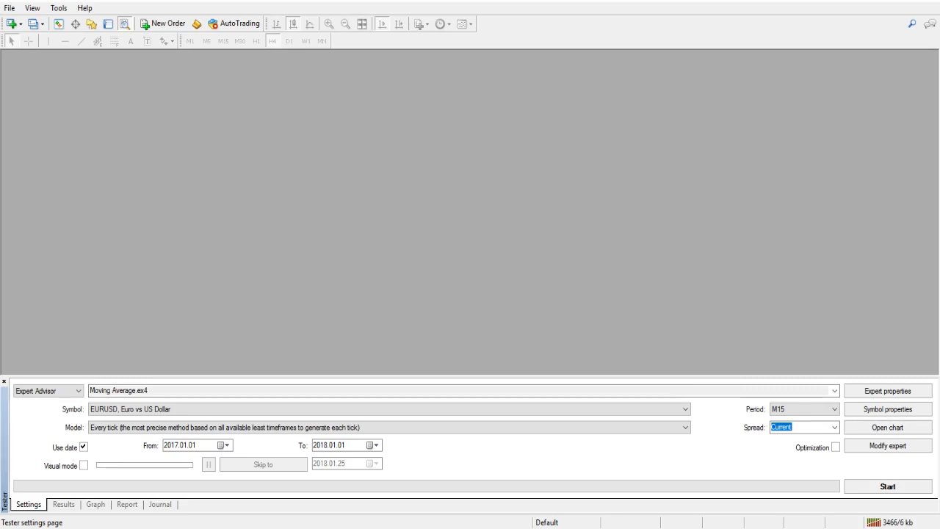
- Start the backtest again, watch its Journal, then return to Settings
left_click(888, 485)
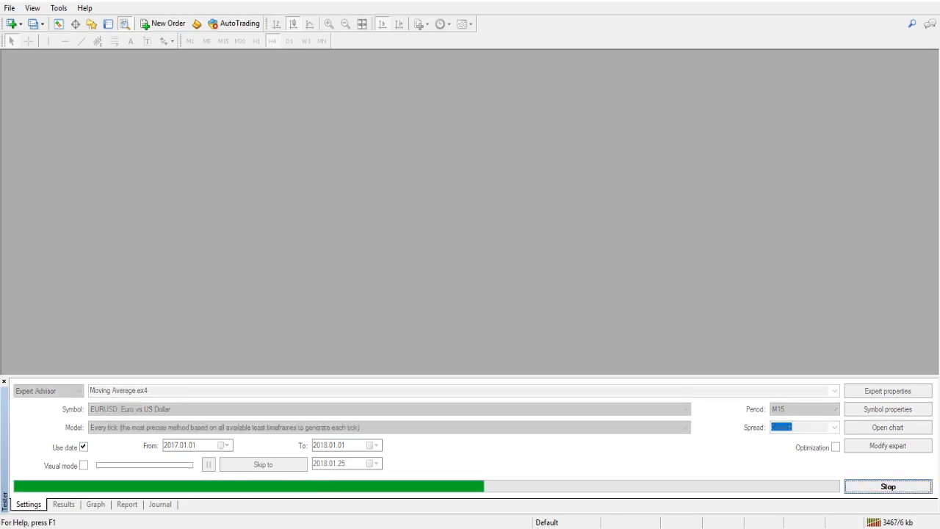
left_click(159, 504)
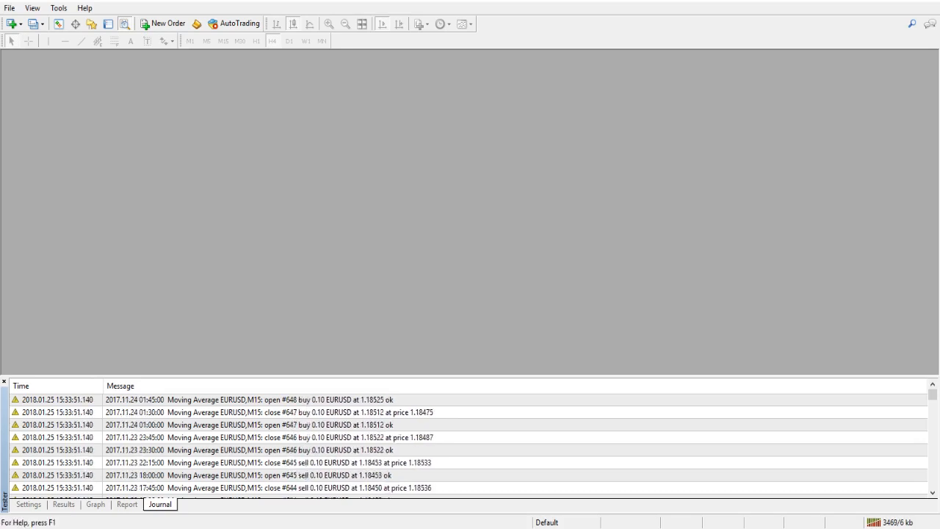
left_click(28, 504)
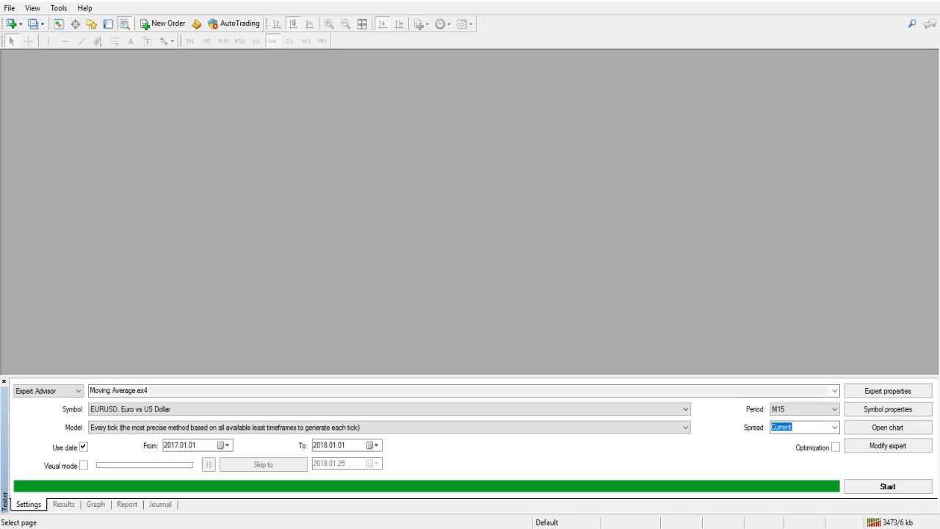
left_click(63, 504)
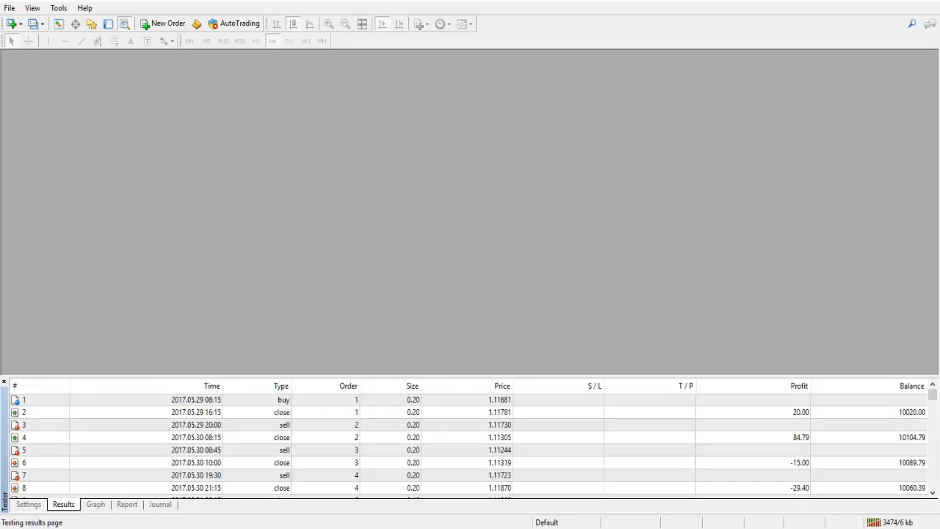
left_click(212, 399)
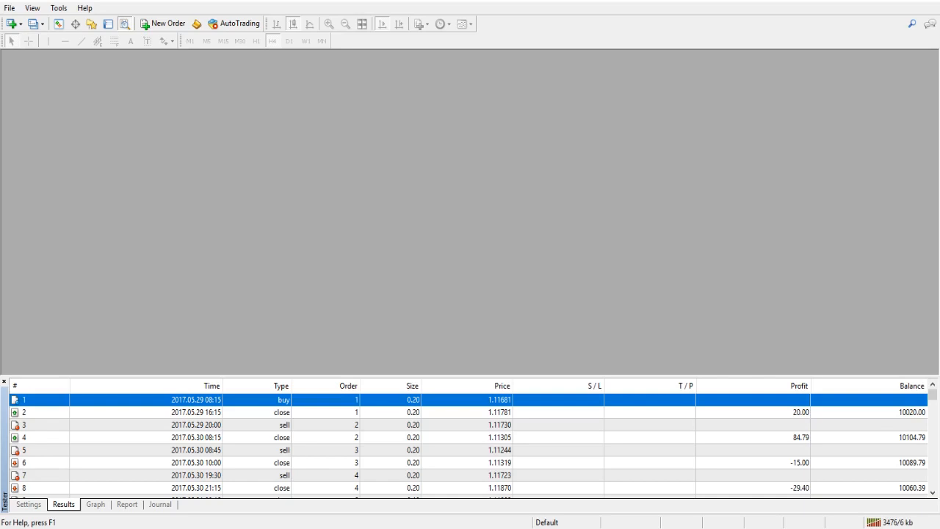
left_click(220, 412)
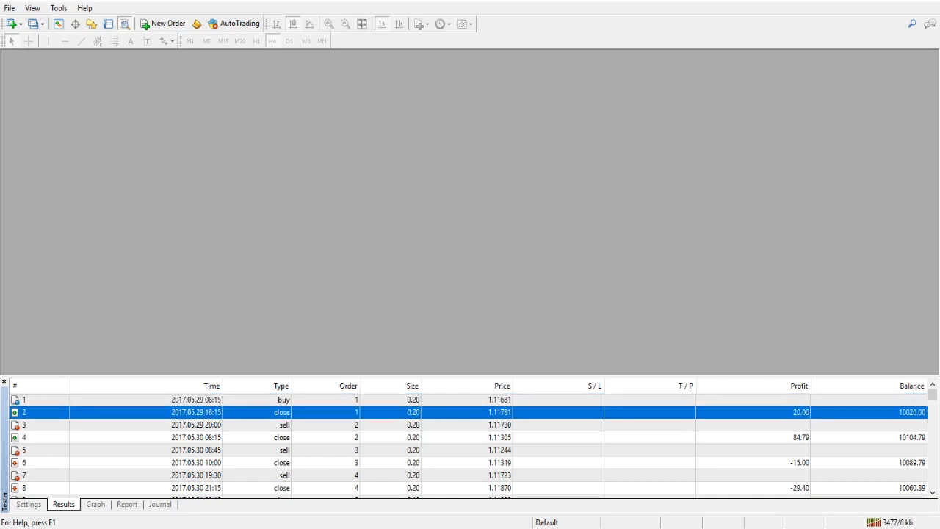
left_click(27, 504)
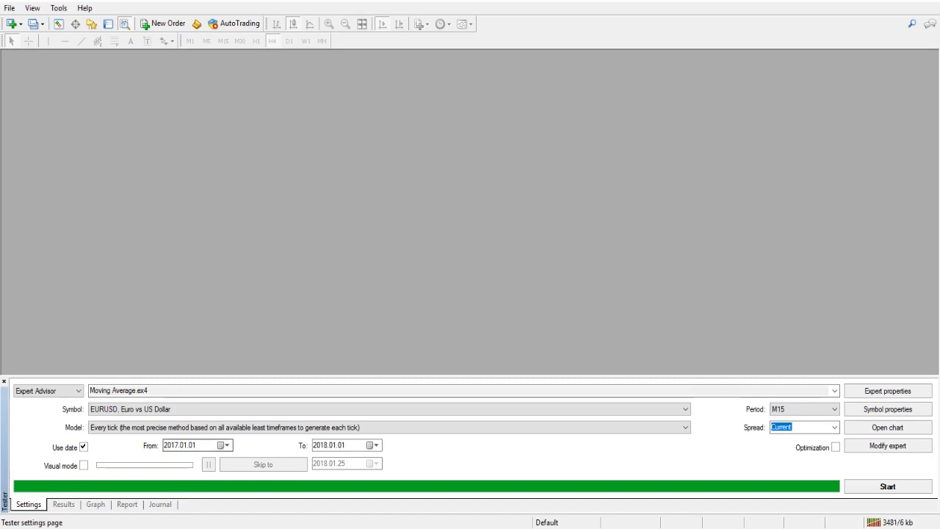
left_click(180, 445)
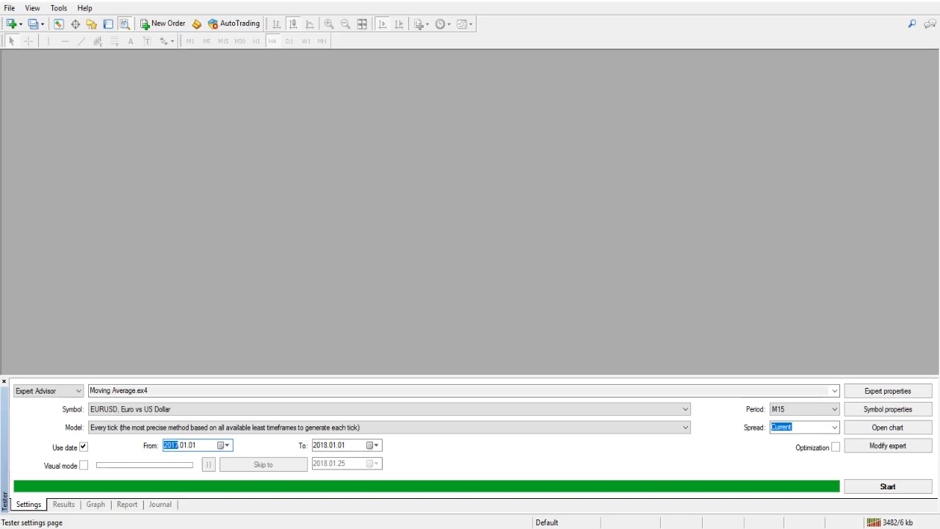
left_click(31, 8)
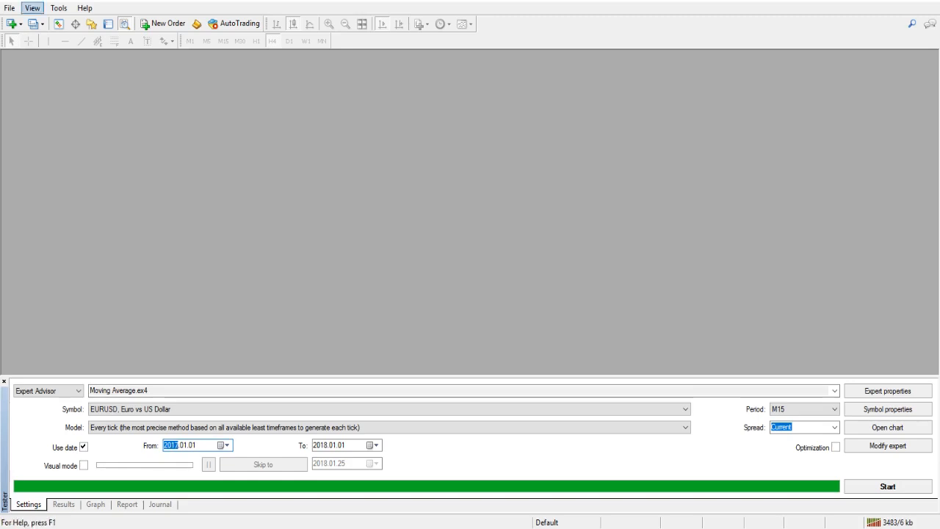
- Download EURUSD 1 Minute history in History Center (6828431 records), then close it
left_click(58, 7)
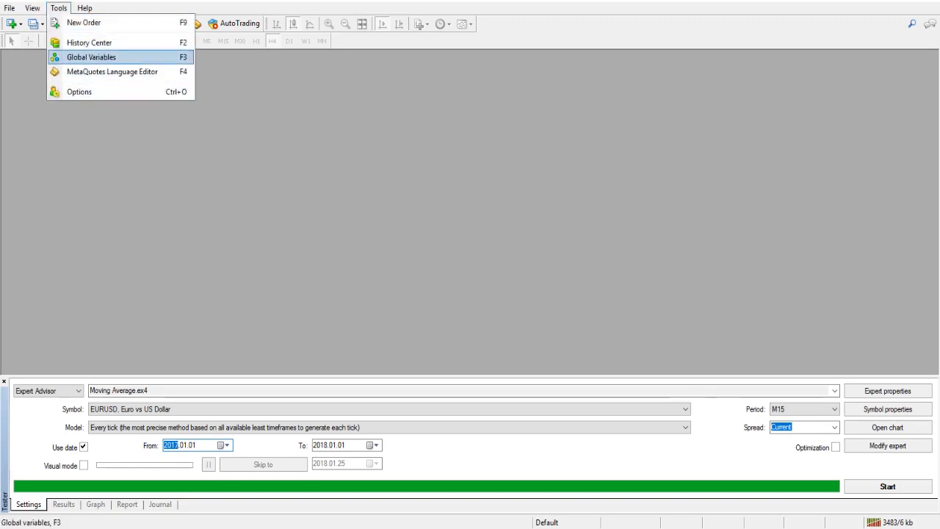
left_click(89, 41)
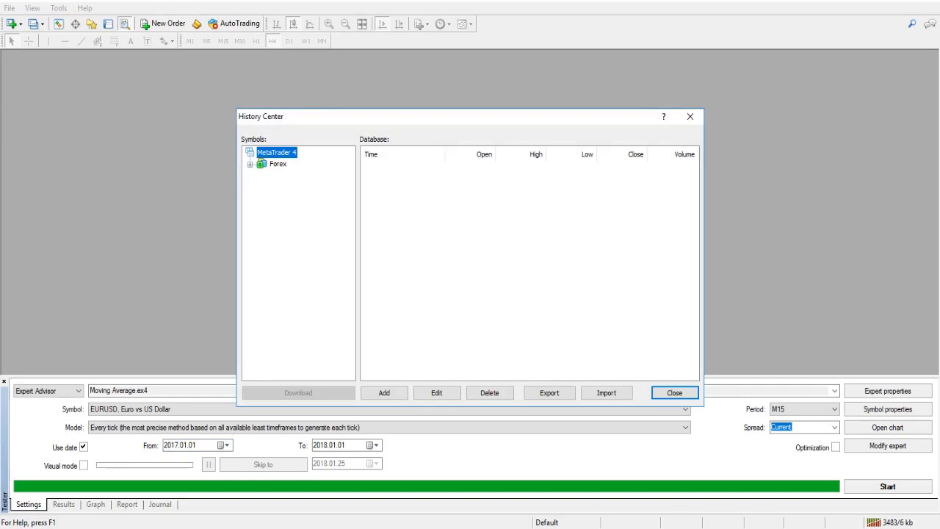
left_click(251, 163)
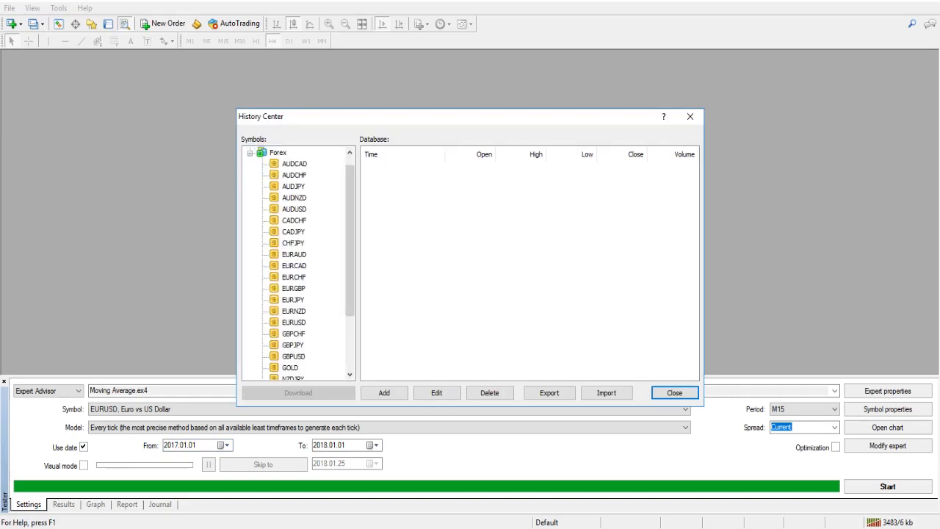
scroll("down", 3)
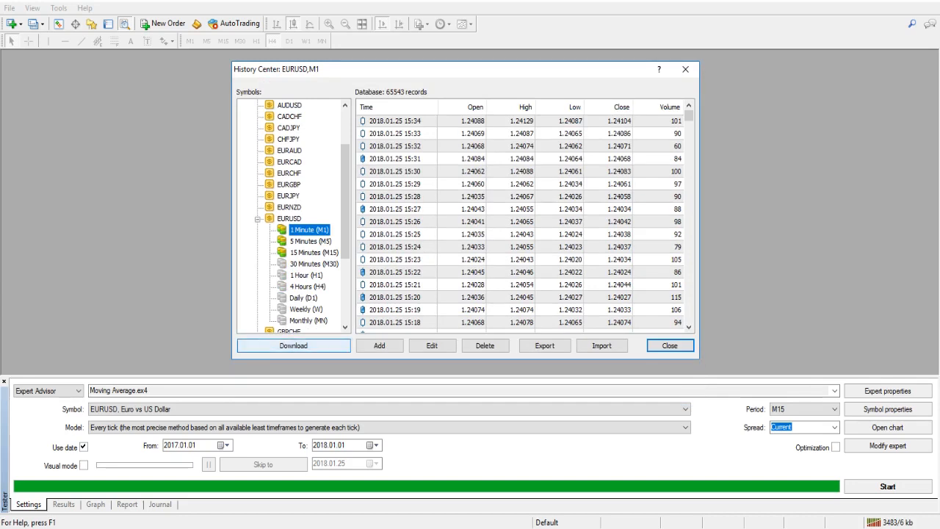
left_click(293, 346)
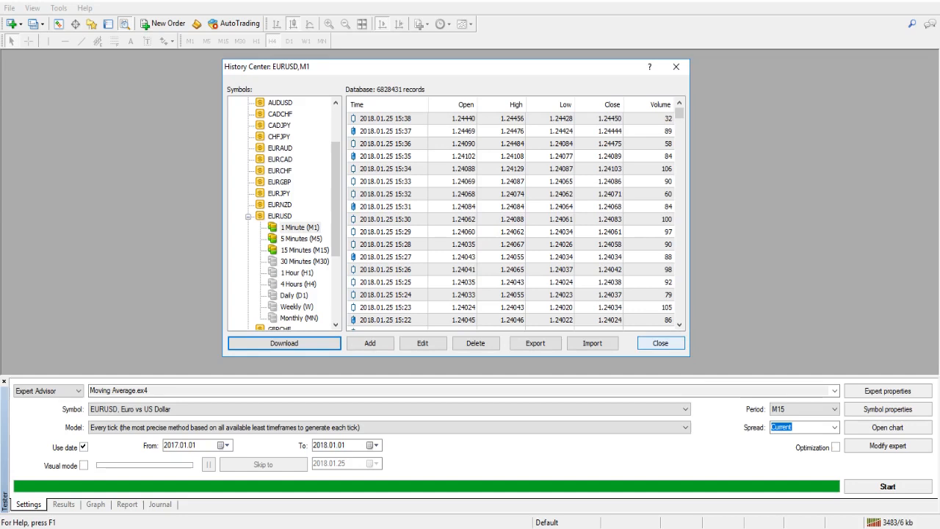
left_click(659, 343)
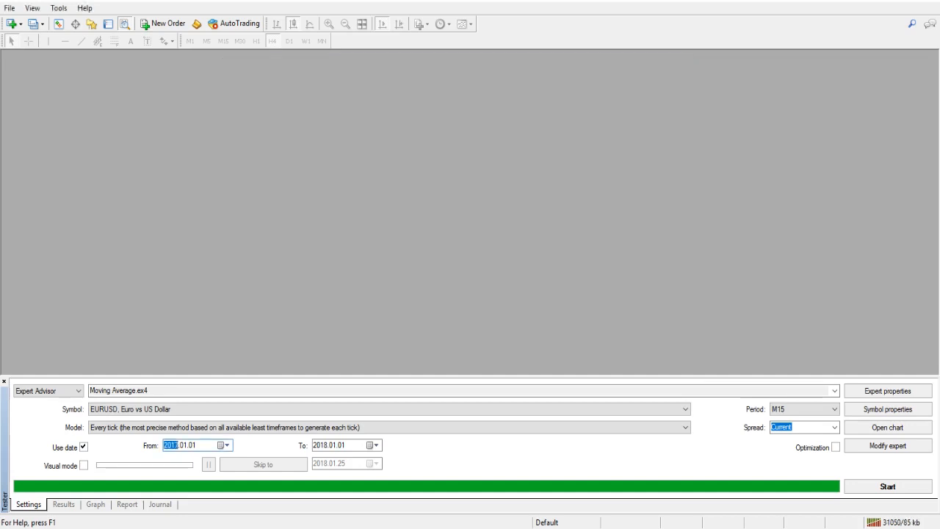
- Rerun the backtest, review the falling balance graph and trade results, and return to Settings
left_click(887, 486)
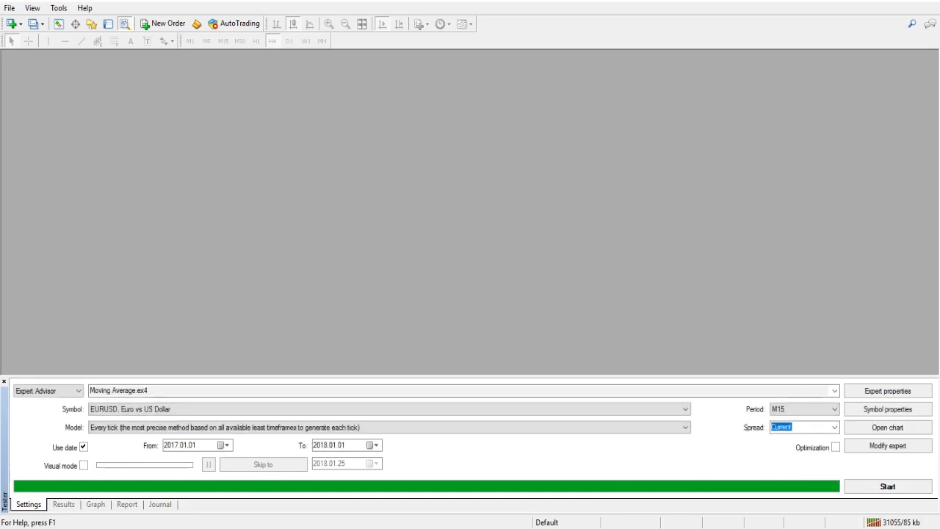
left_click(95, 504)
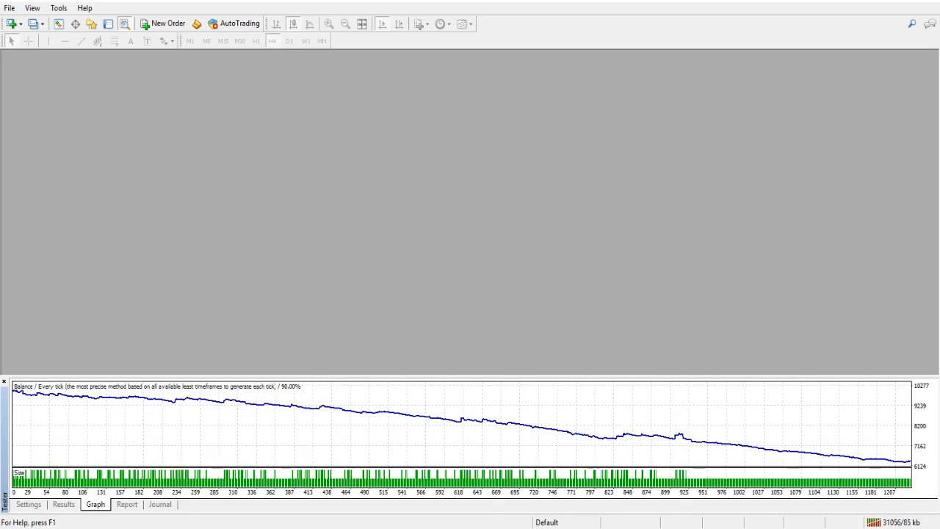
left_click(63, 504)
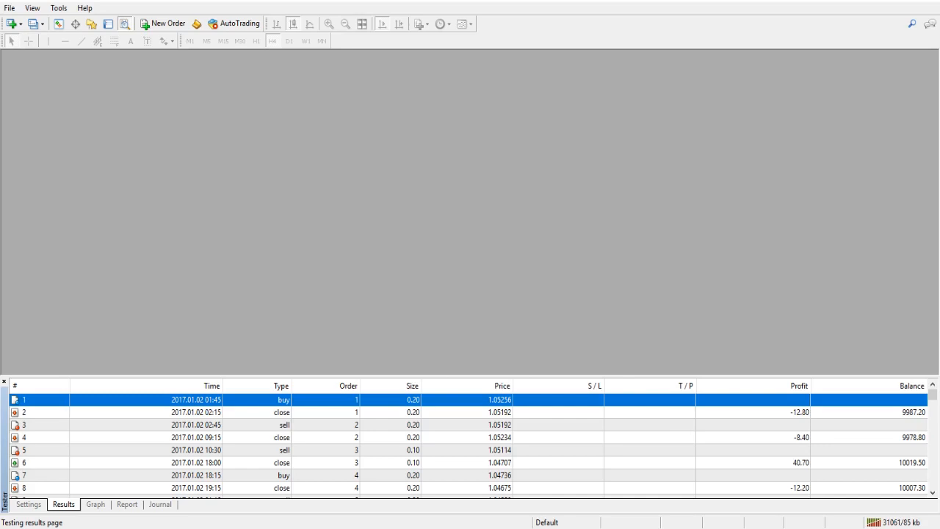
scroll("down", 3)
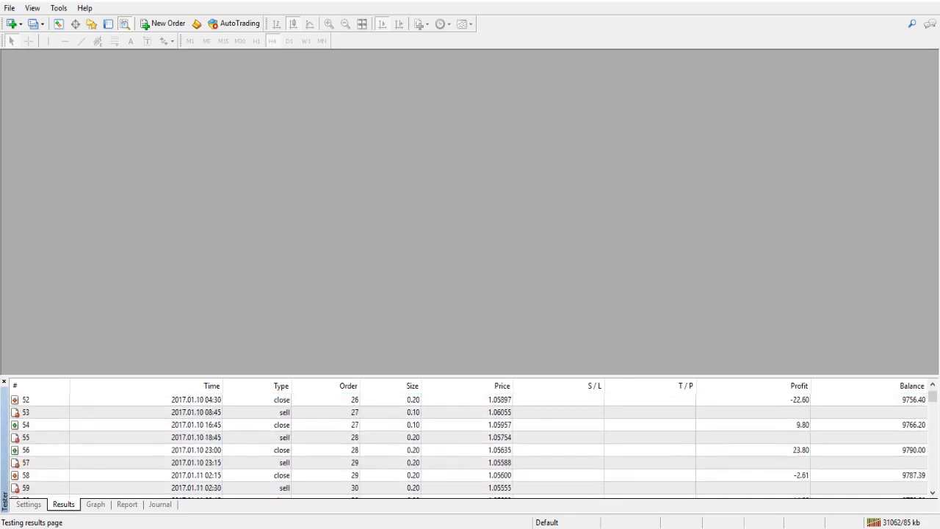
scroll("down", 3)
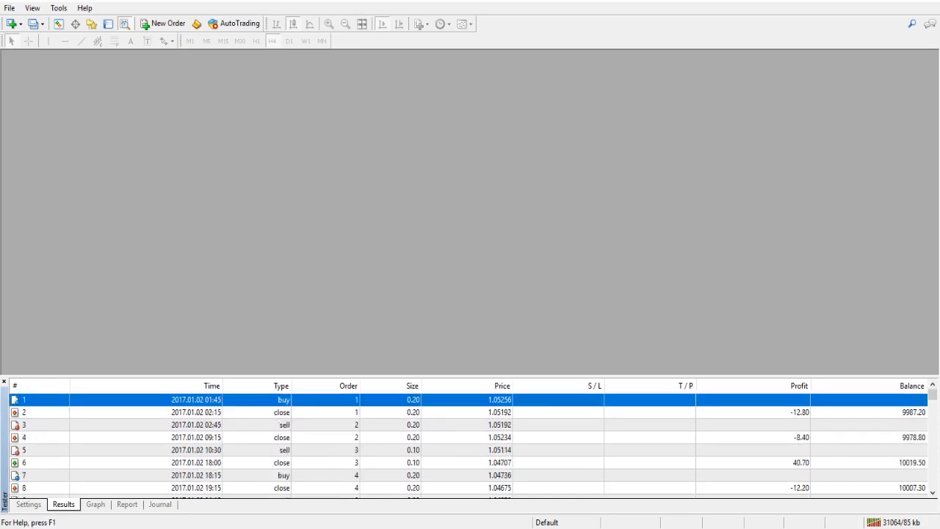
left_click(28, 504)
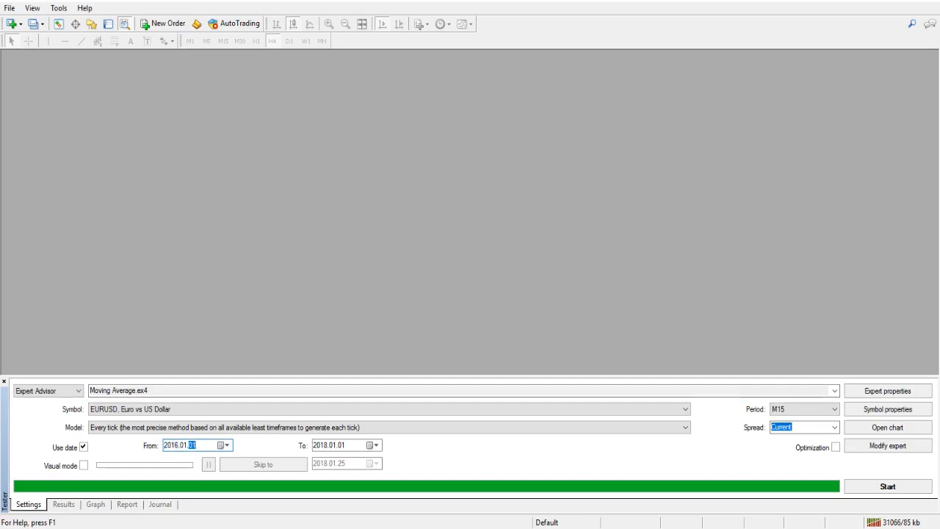
- Start the 2016.01.01 backtest and check EURUSD M1 data in History Center
left_click(887, 486)
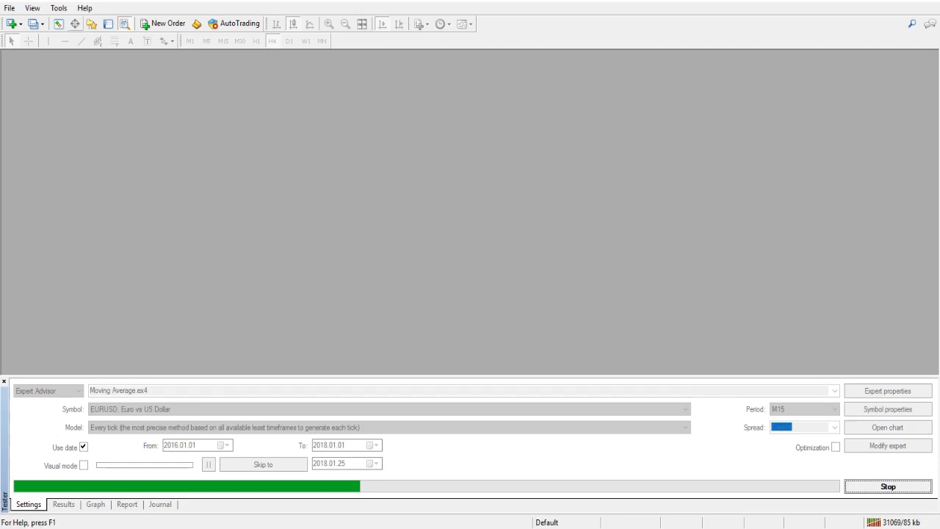
left_click(59, 8)
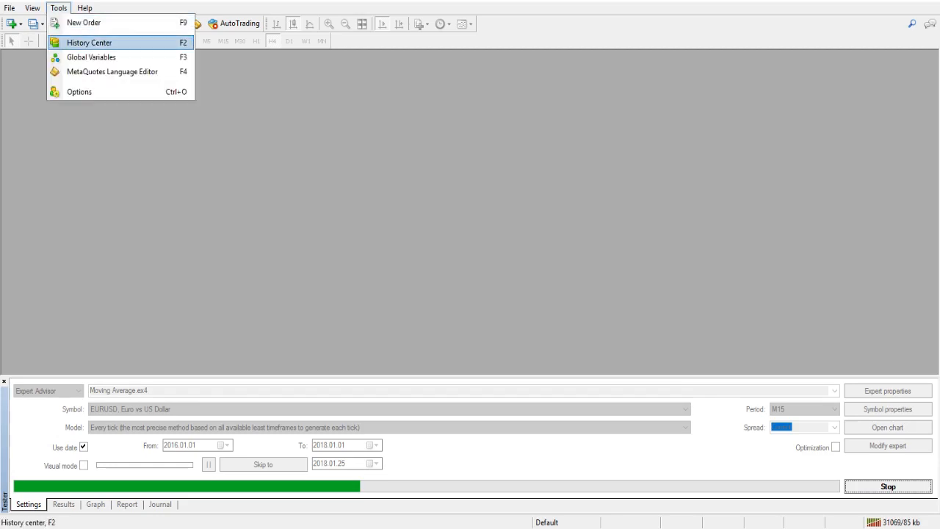
left_click(88, 42)
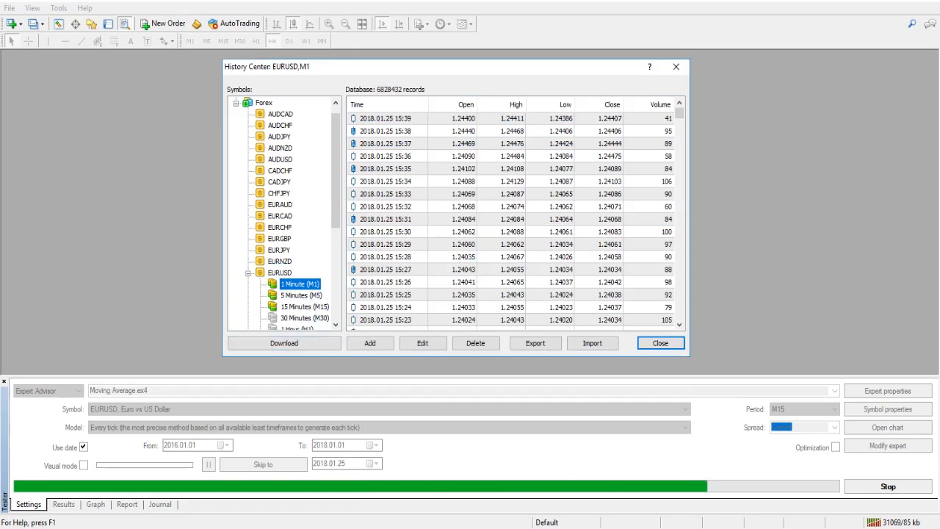
mouse_move(676, 67)
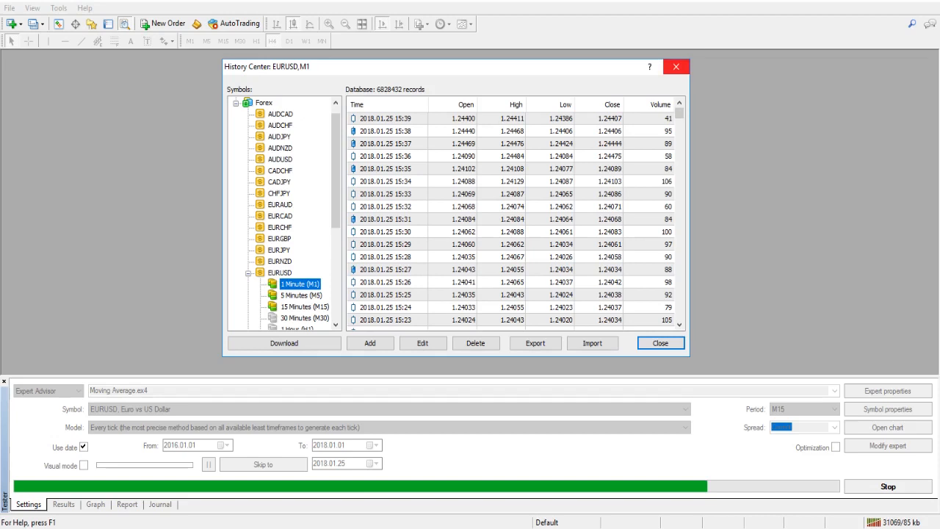
left_click(659, 344)
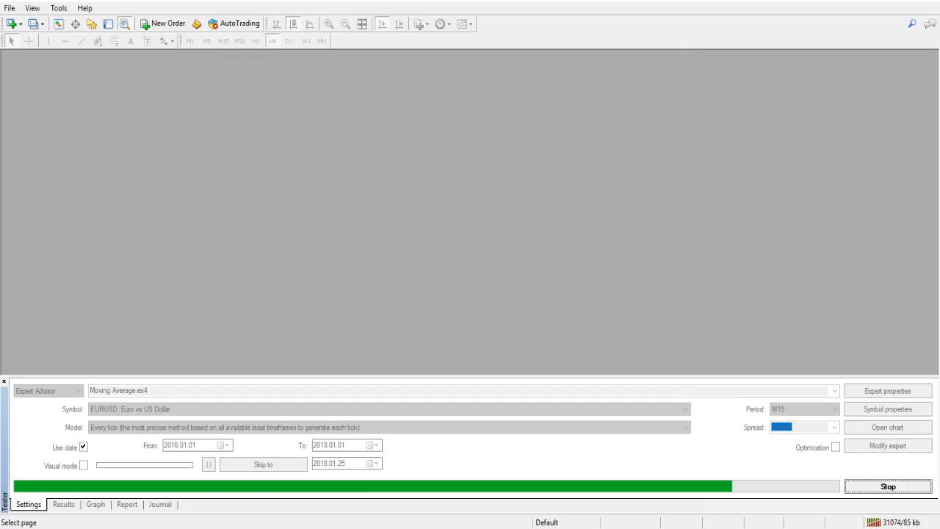
- Monitor the 2016 backtest's trades in Results, then stop the test partway
left_click(64, 504)
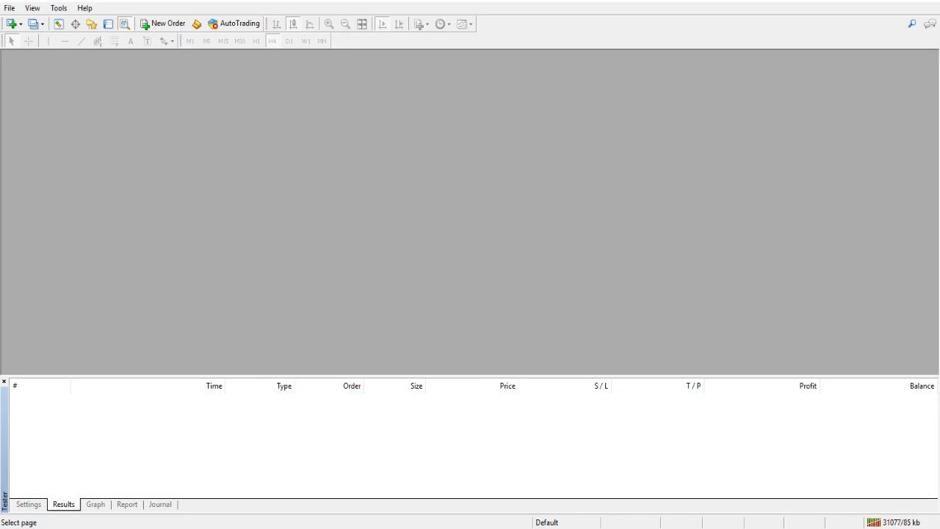
left_click(28, 504)
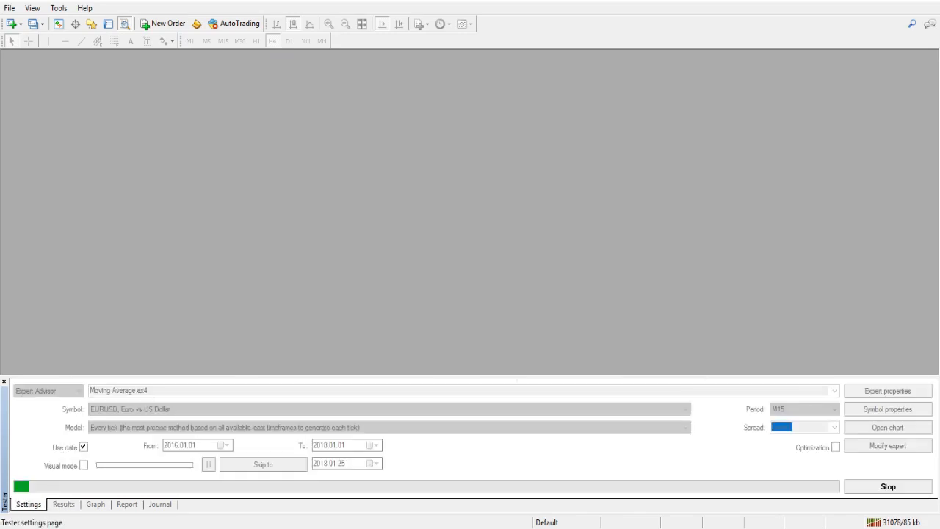
left_click(63, 504)
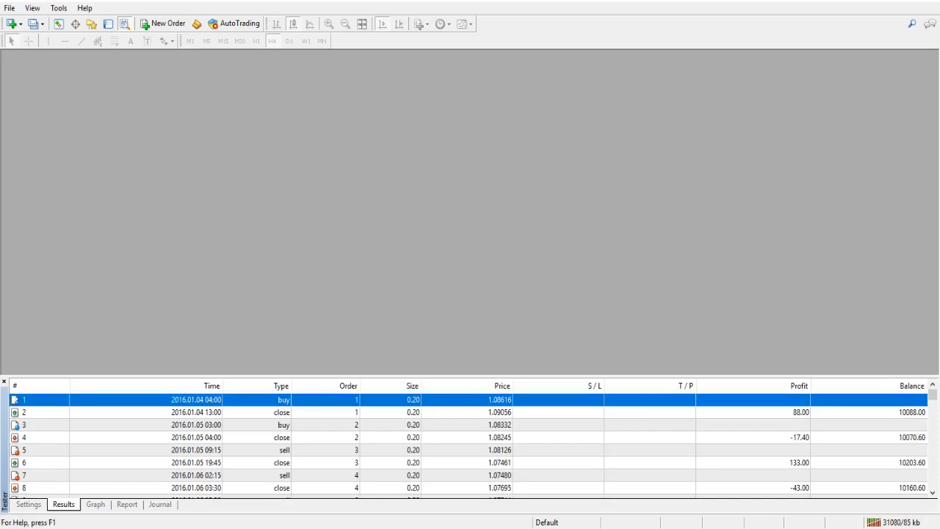
left_click(28, 504)
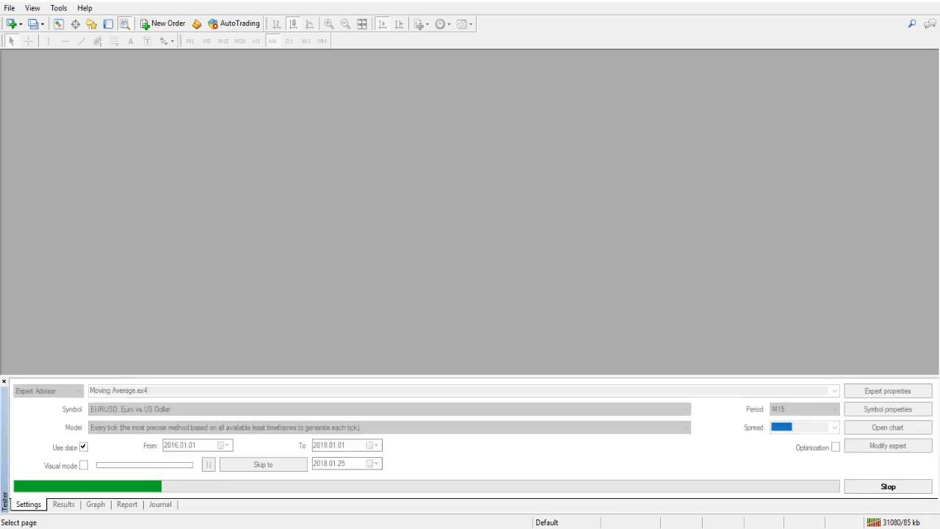
left_click(888, 486)
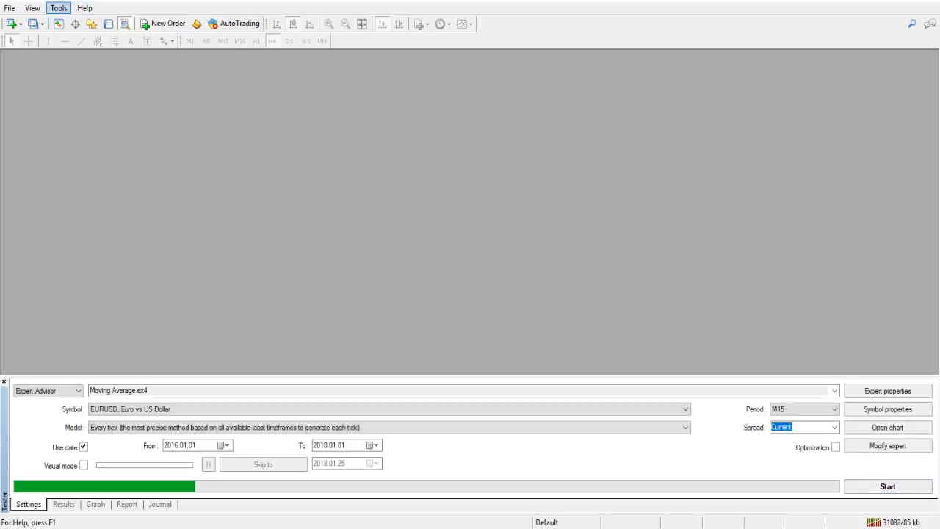
left_click(58, 7)
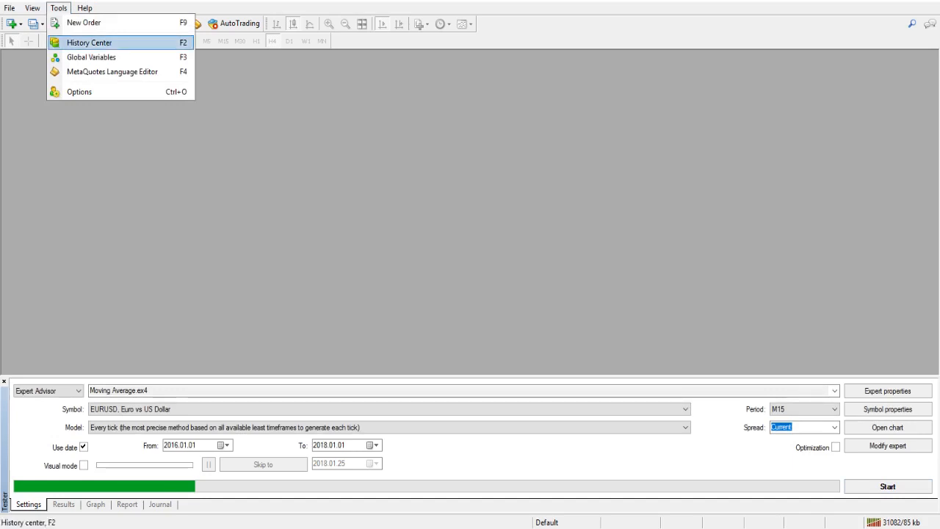